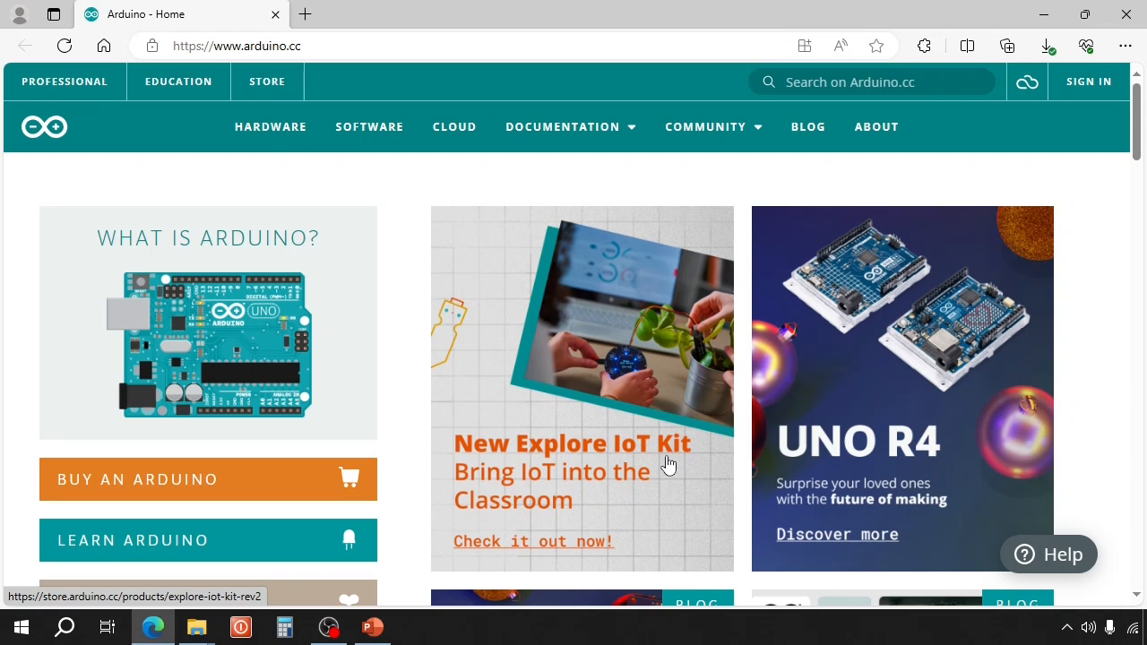
{"action": "mouse_move", "coordinate": [401, 272]}
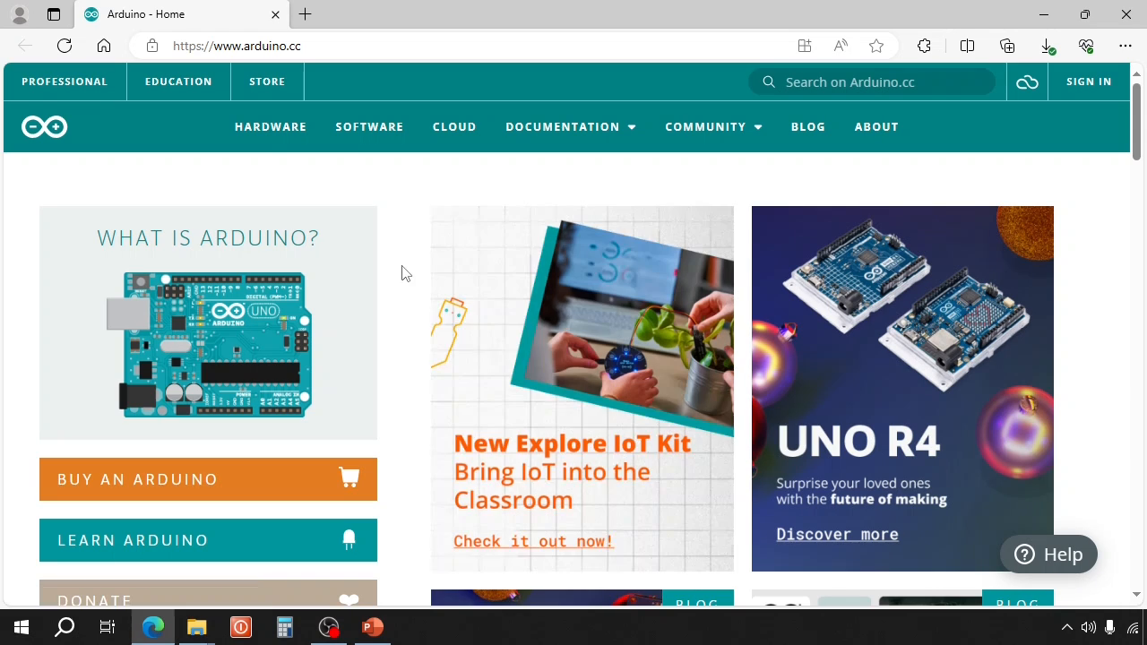
{"action": "mouse_move", "coordinate": [370, 125]}
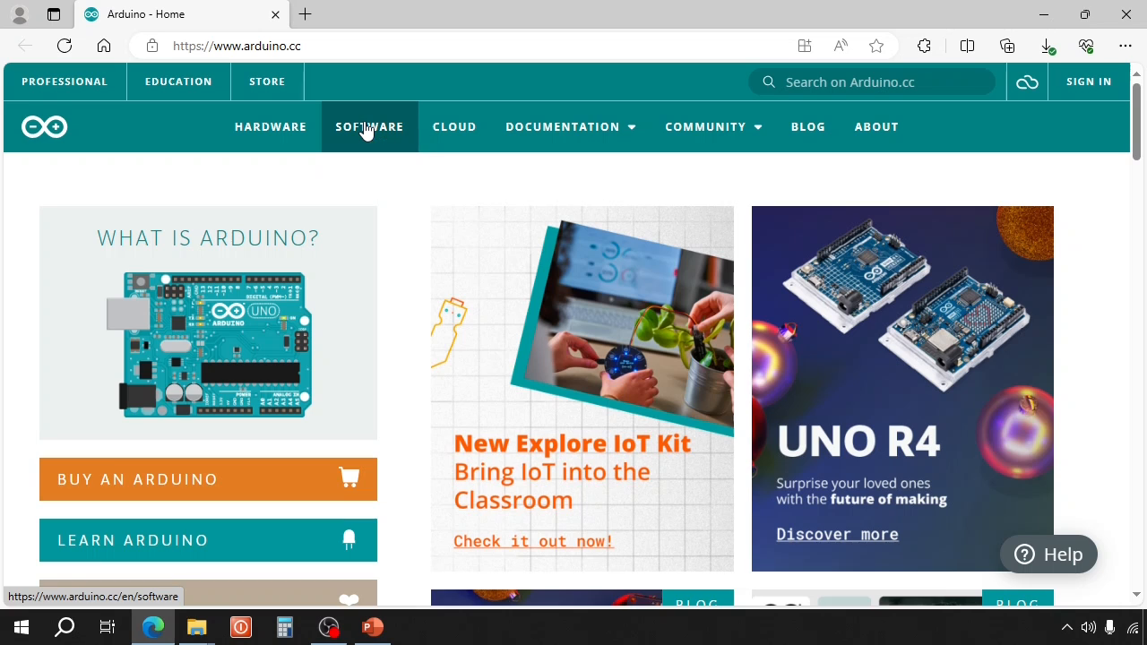
- Reach the Previous Releases list from the Arduino SOFTWARE downloads page
{"action": "left_click", "coordinate": [369, 125]}
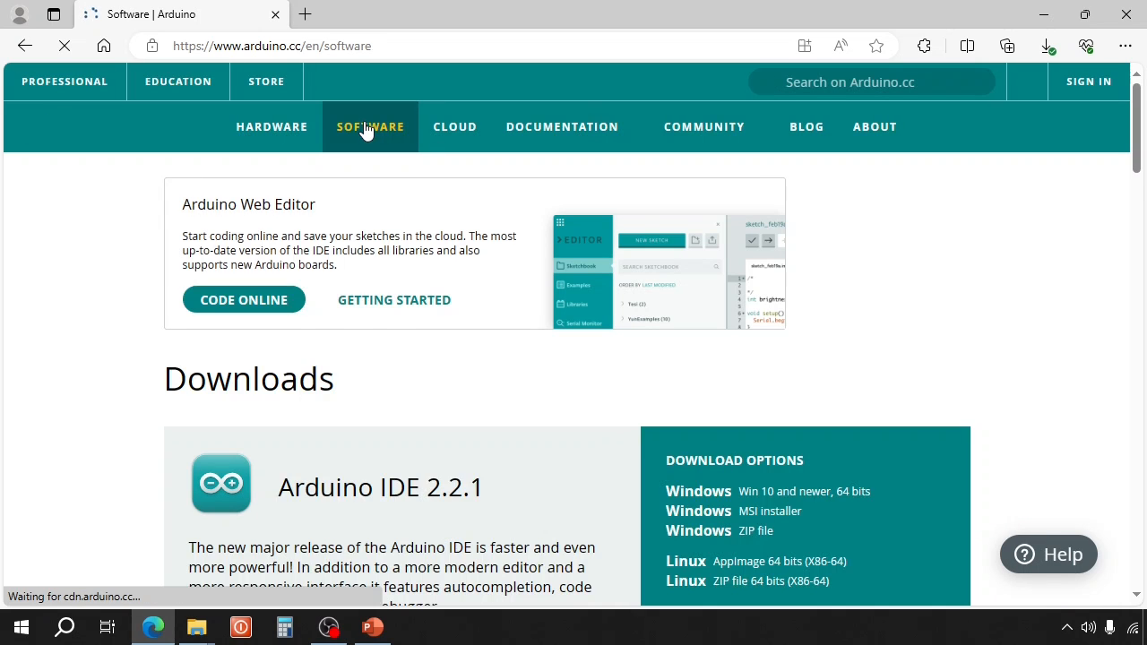
{"action": "scroll", "scroll_direction": "down", "scroll_amount": 3}
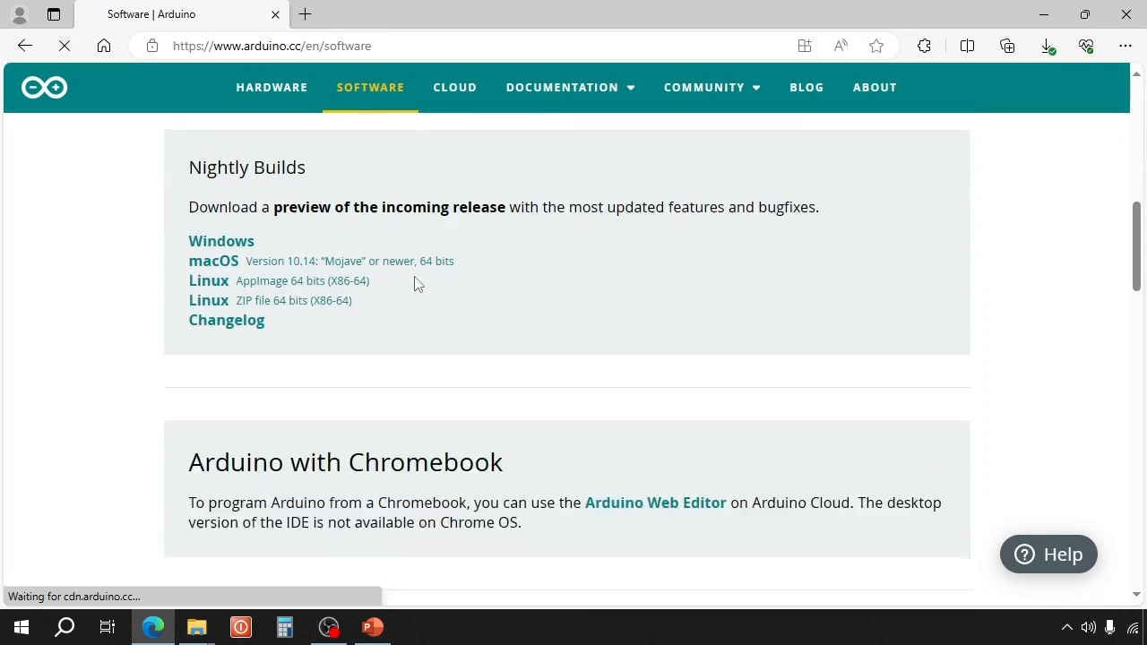
{"action": "scroll", "scroll_direction": "down", "scroll_amount": 3}
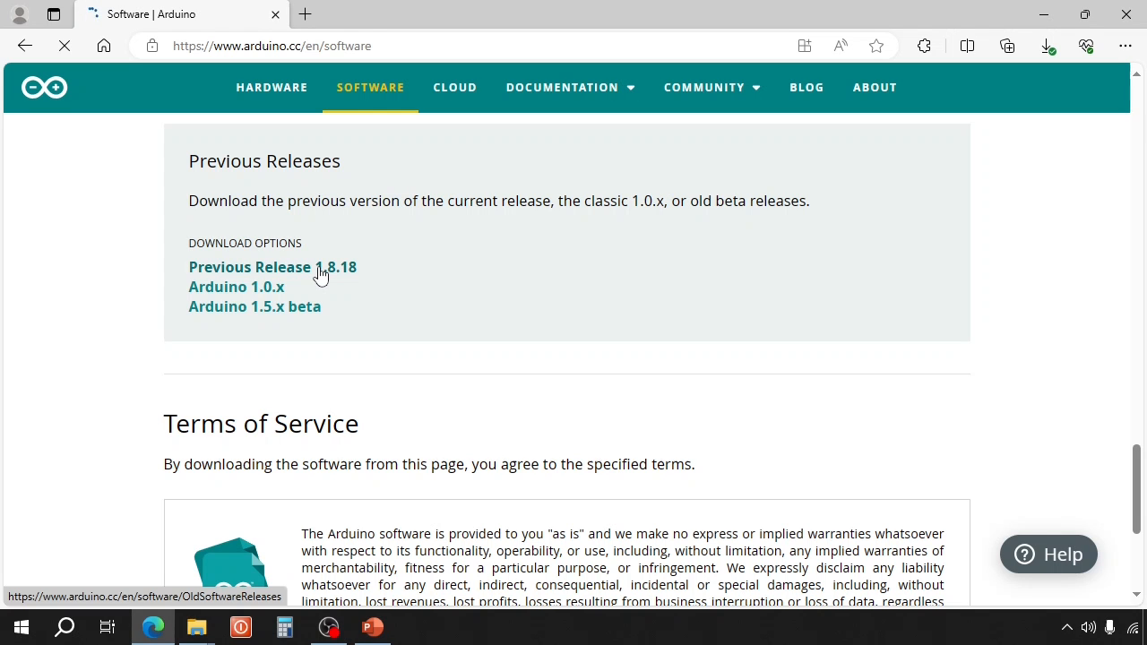
{"action": "left_click", "coordinate": [273, 265]}
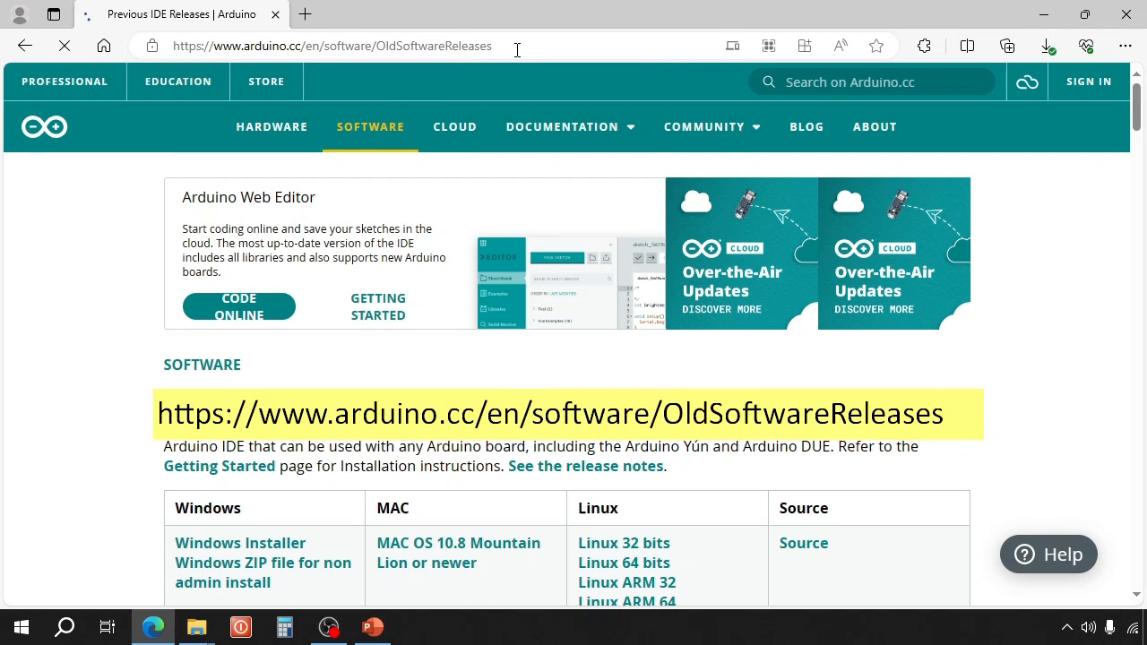
- Download the Arduino 1.8.16 'Windows ZIP file for non admin install' package
{"action": "scroll", "scroll_direction": "down", "scroll_amount": 3}
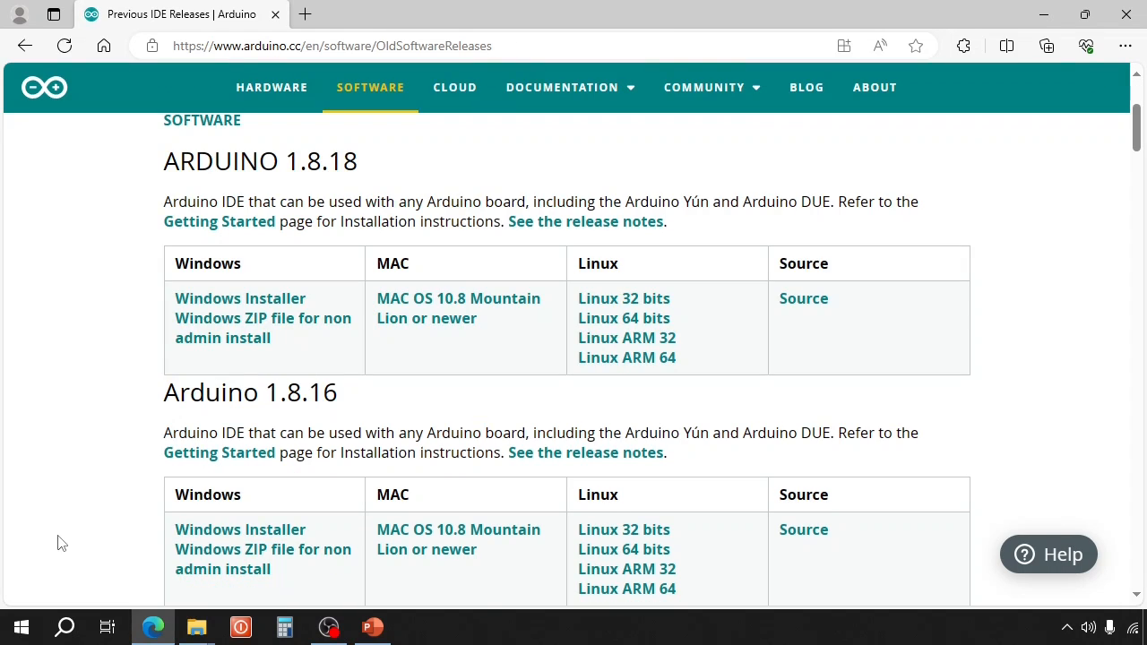
{"action": "mouse_move", "coordinate": [254, 559]}
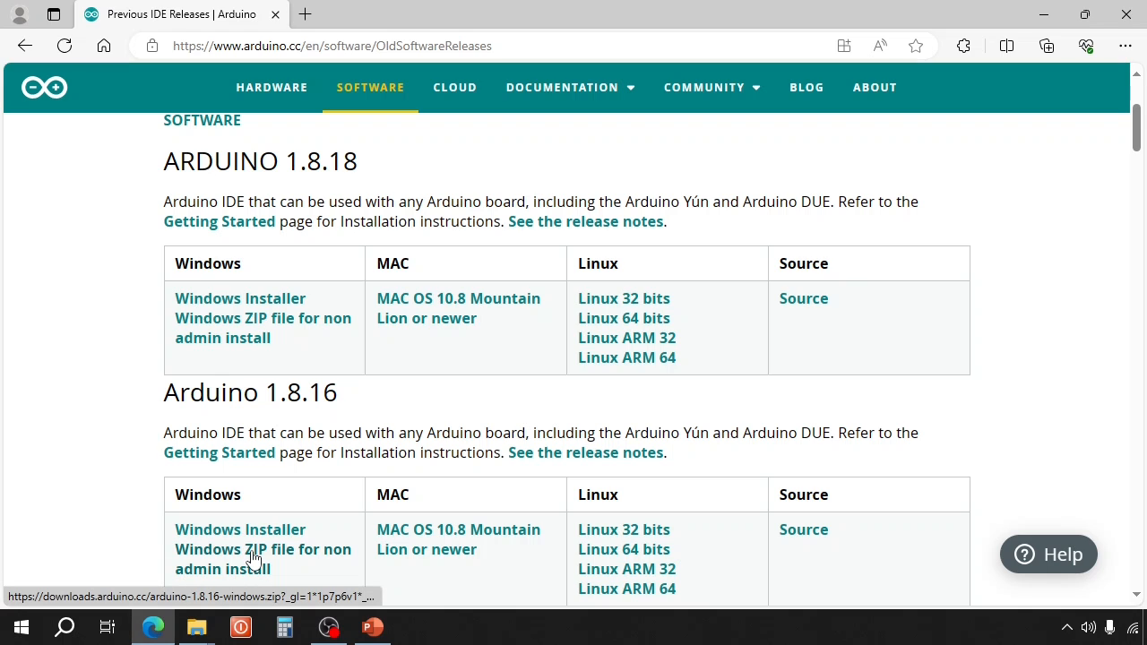
{"action": "left_click", "coordinate": [261, 549]}
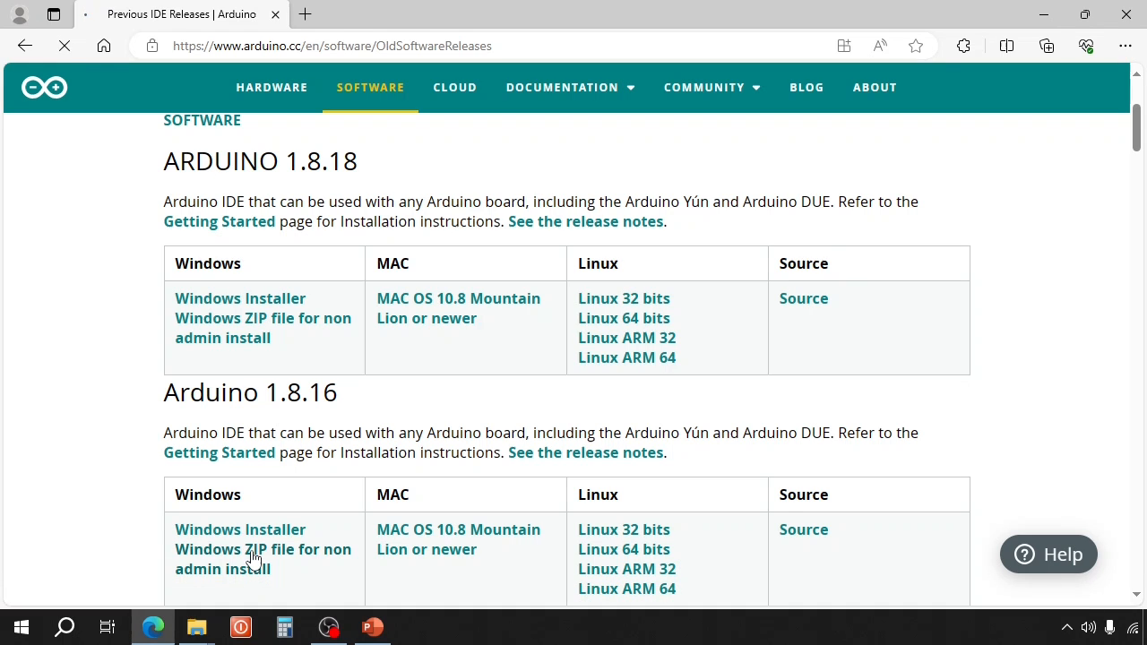
{"action": "left_click", "coordinate": [262, 549]}
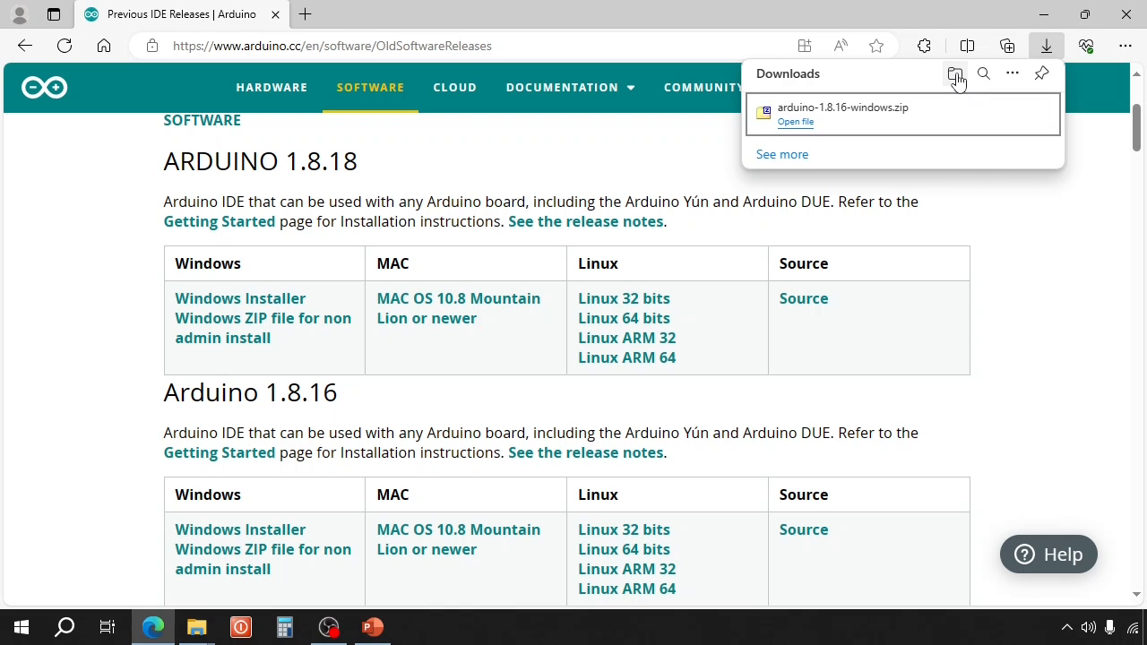
- Extract arduino-1.8.16-windows.zip from Downloads into an arduino-1.8.16 folder on the desktop
{"action": "left_click", "coordinate": [957, 74]}
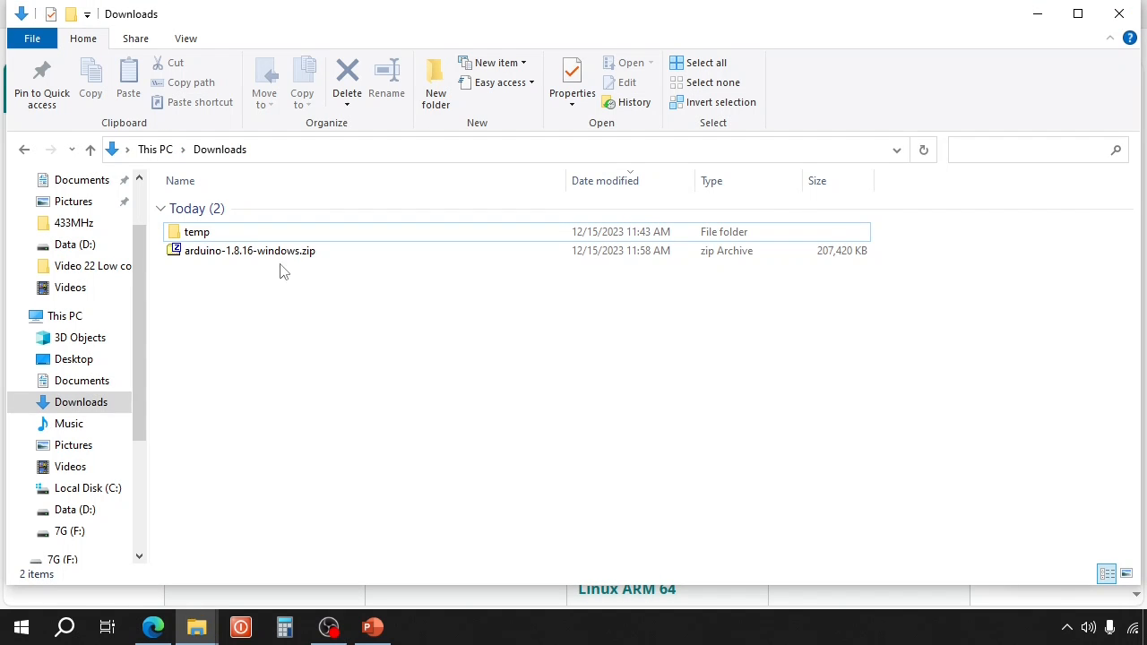
{"action": "left_click", "coordinate": [249, 251]}
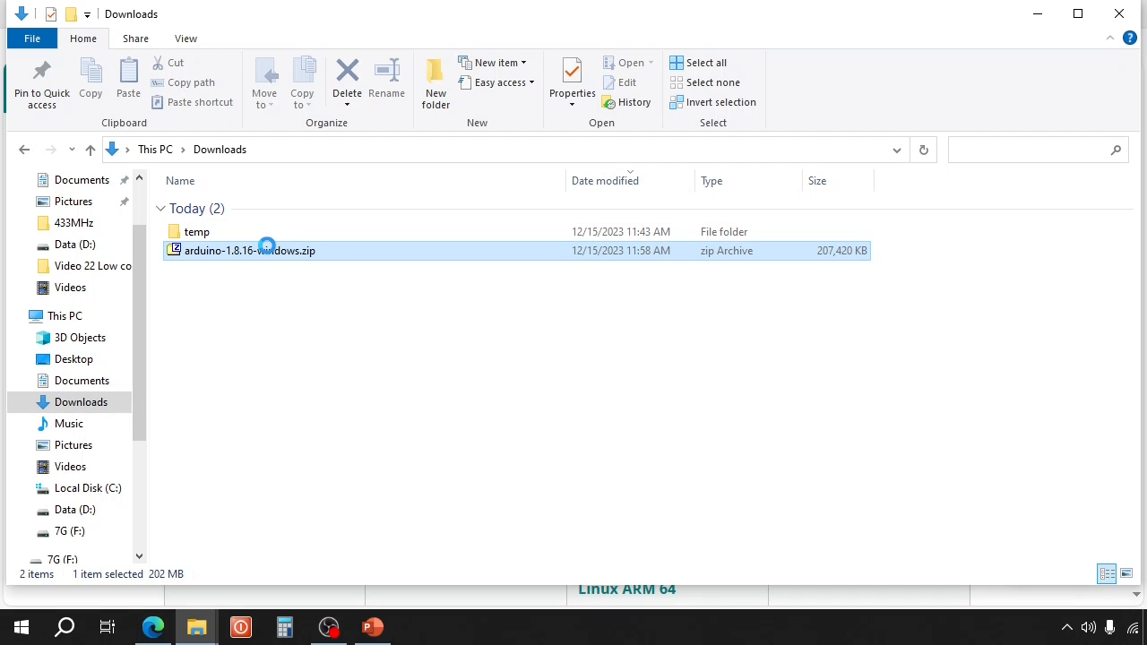
{"action": "double_click", "coordinate": [249, 251]}
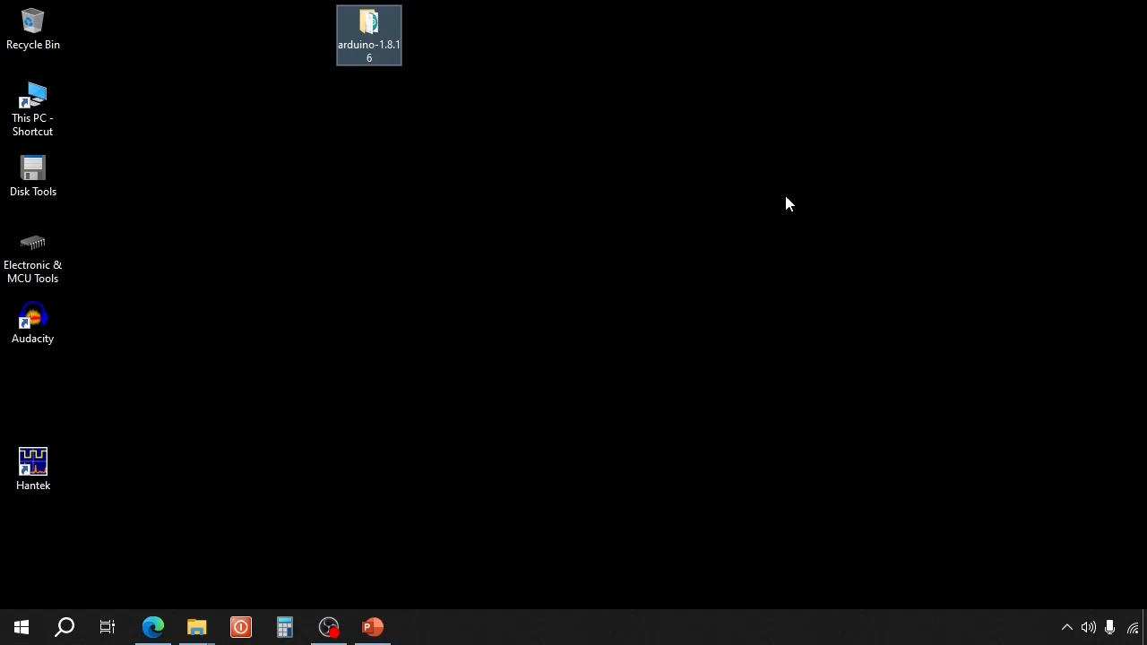
{"action": "mouse_move", "coordinate": [369, 27]}
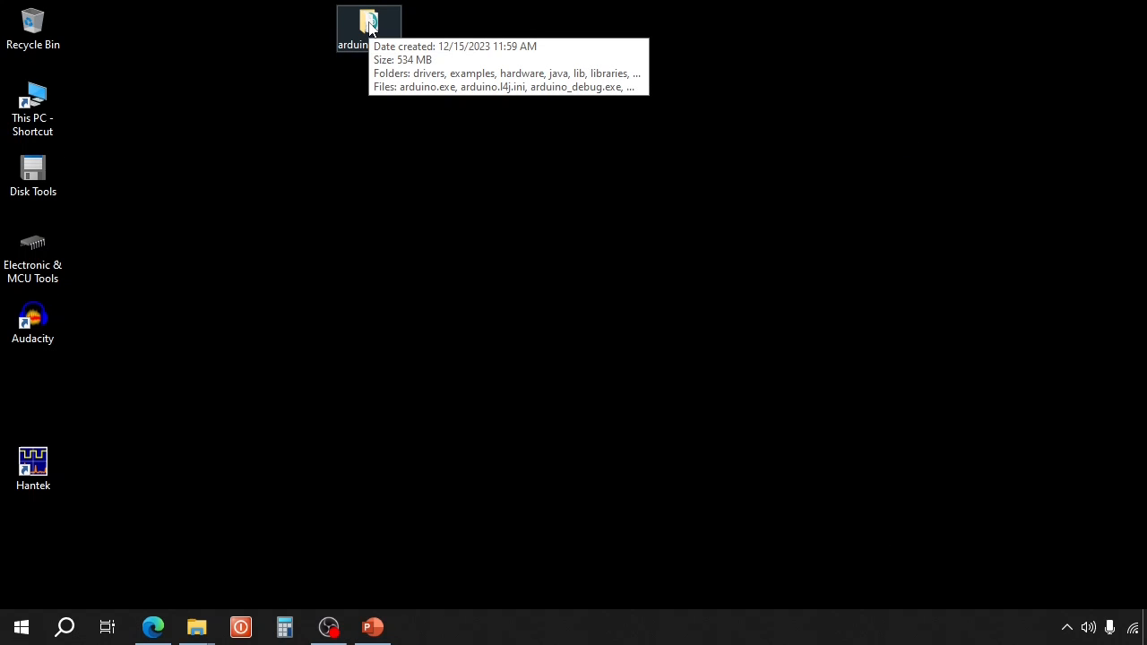
- Create a folder named 'portable' inside arduino-1.8.16 and select arduino.exe
{"action": "double_click", "coordinate": [369, 22]}
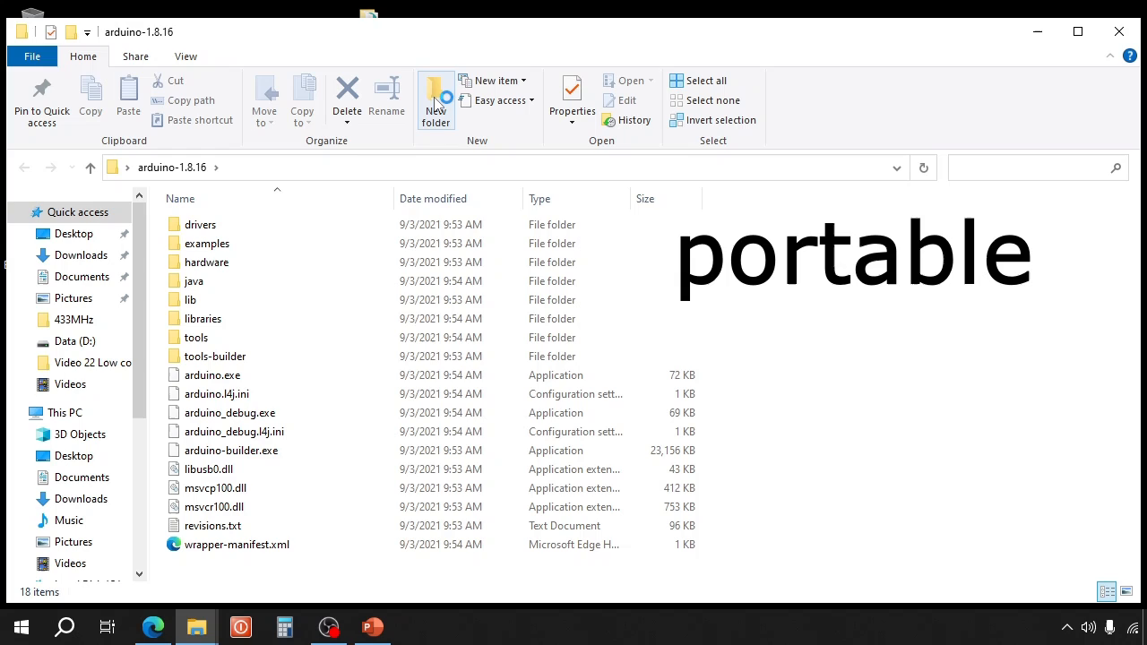
{"action": "left_click", "coordinate": [436, 99]}
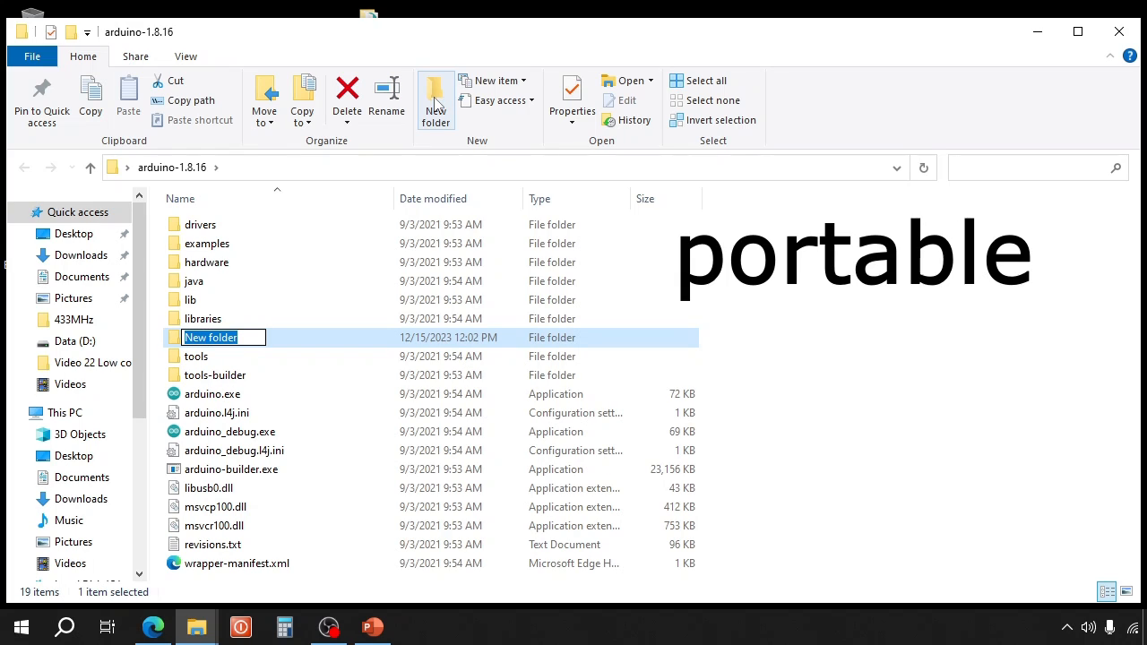
{"action": "type", "text": "p"}
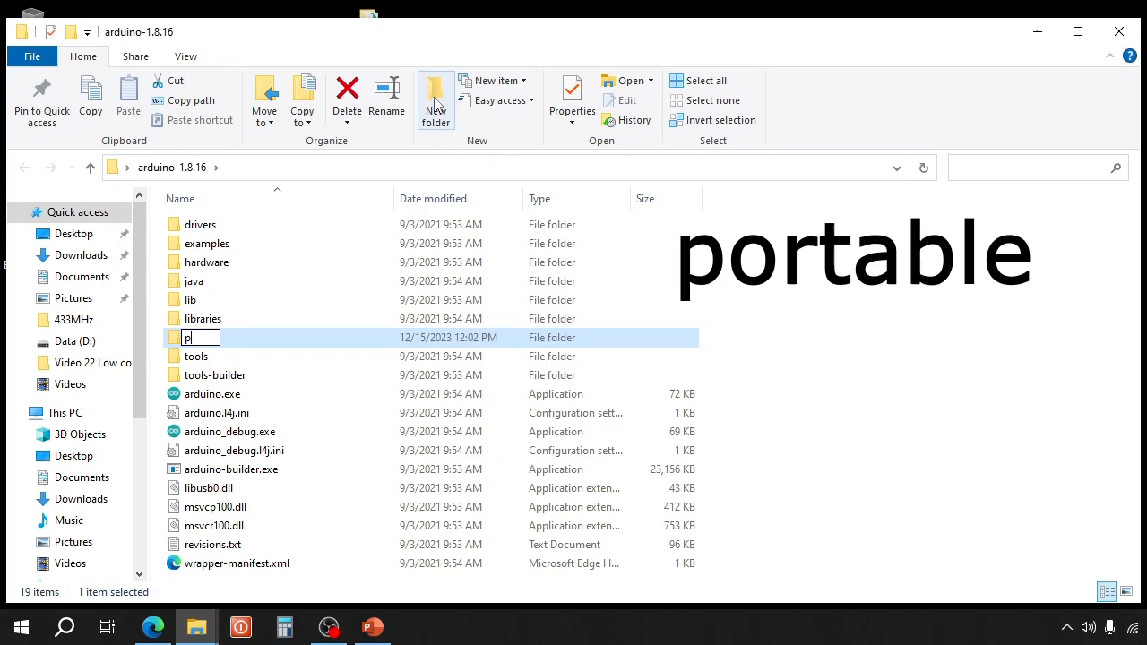
{"action": "type", "text": "ortable"}
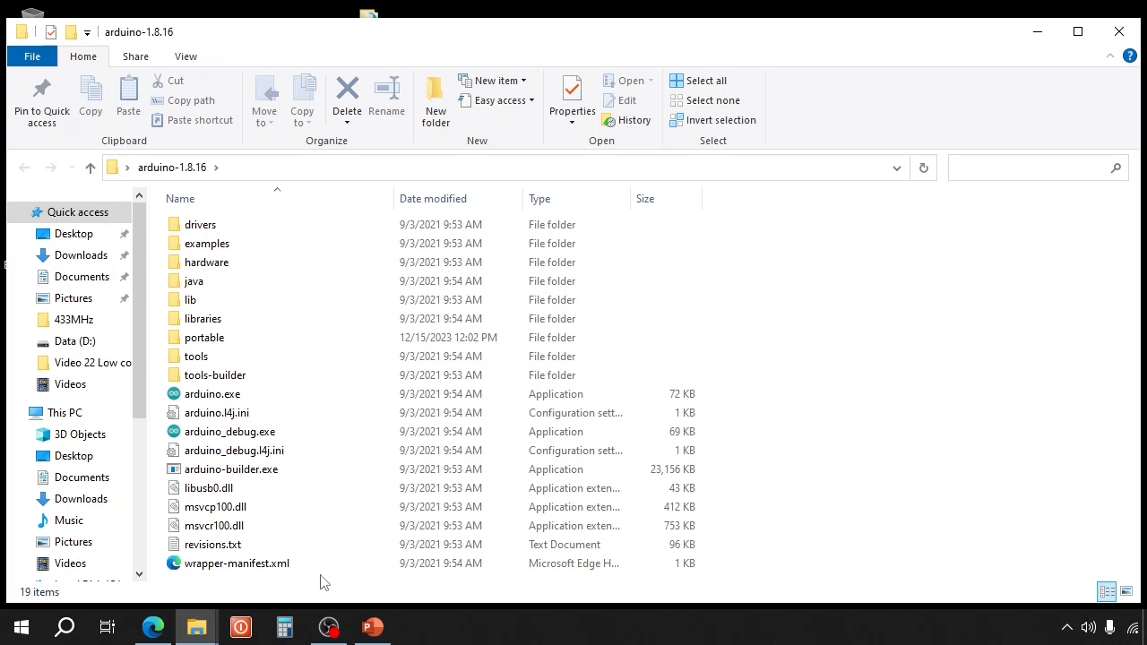
{"action": "left_click", "coordinate": [212, 394]}
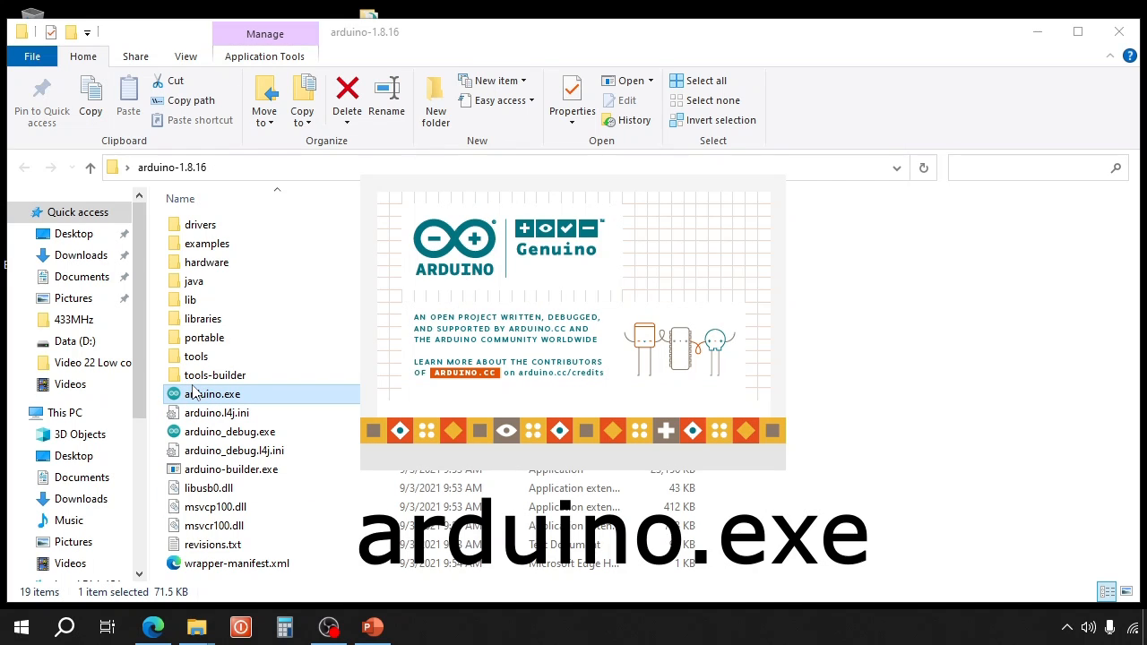
- Launch arduino.exe, allow Java through the firewall, and view logs, sketchbook and preferences.txt in portable
{"action": "double_click", "coordinate": [212, 395]}
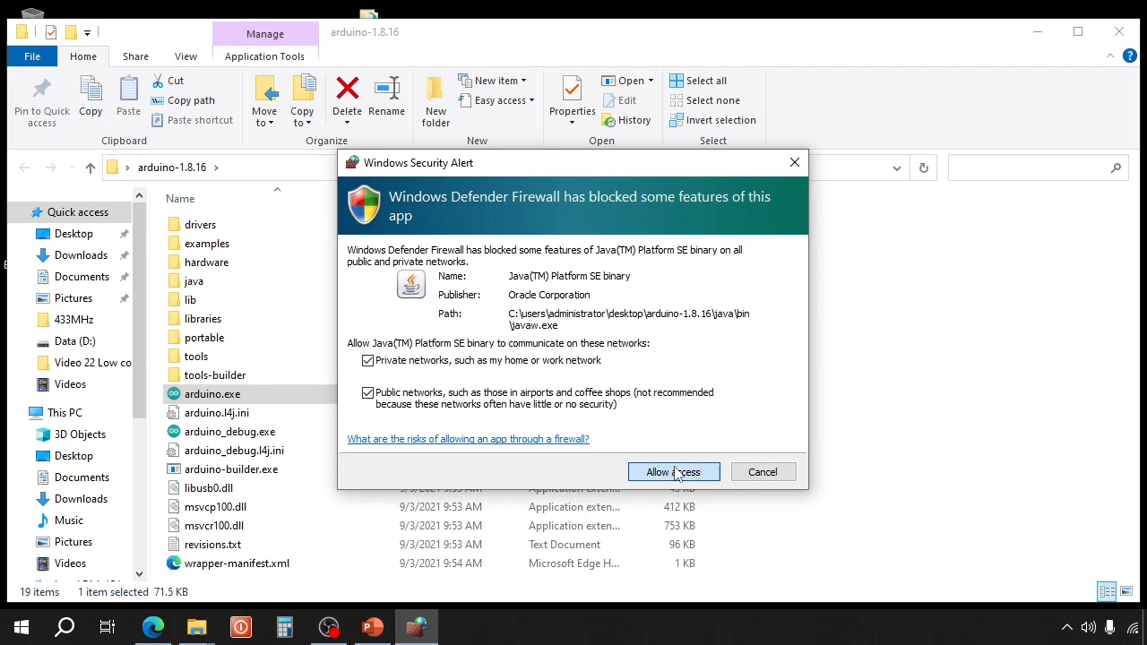
{"action": "left_click", "coordinate": [675, 473]}
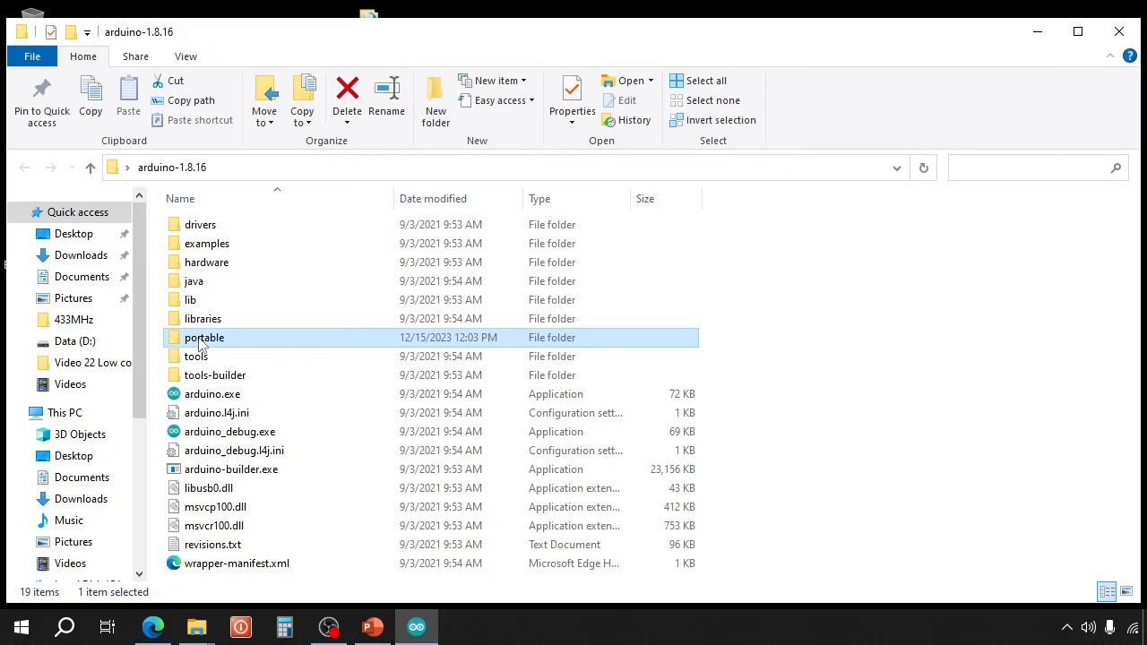
{"action": "double_click", "coordinate": [205, 337]}
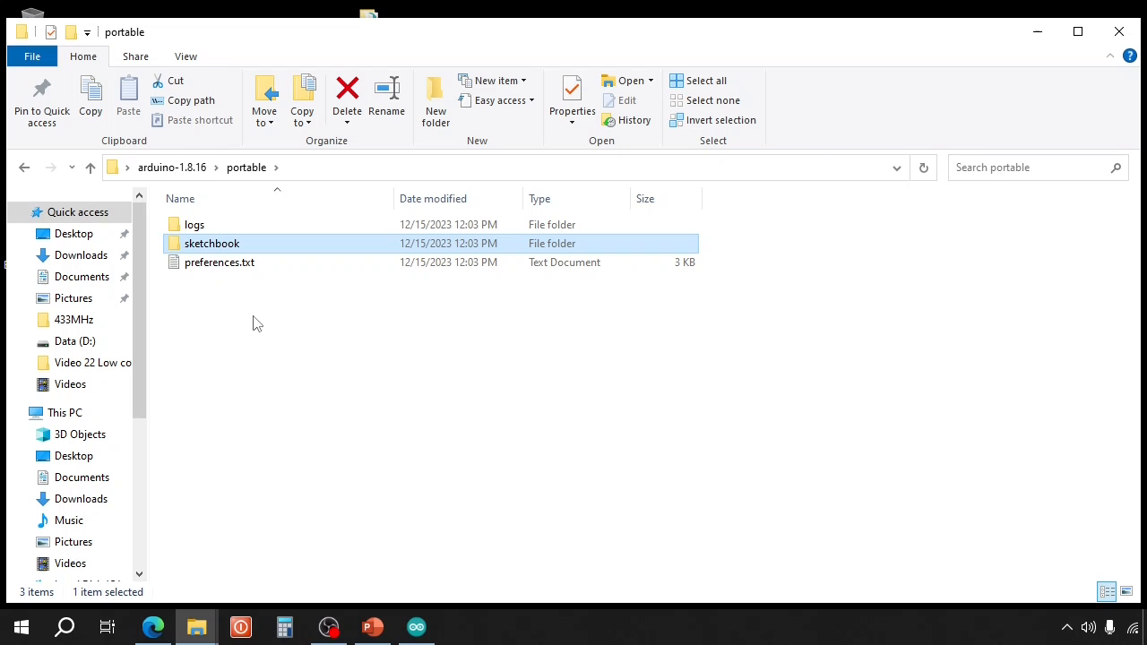
{"action": "mouse_move", "coordinate": [255, 314]}
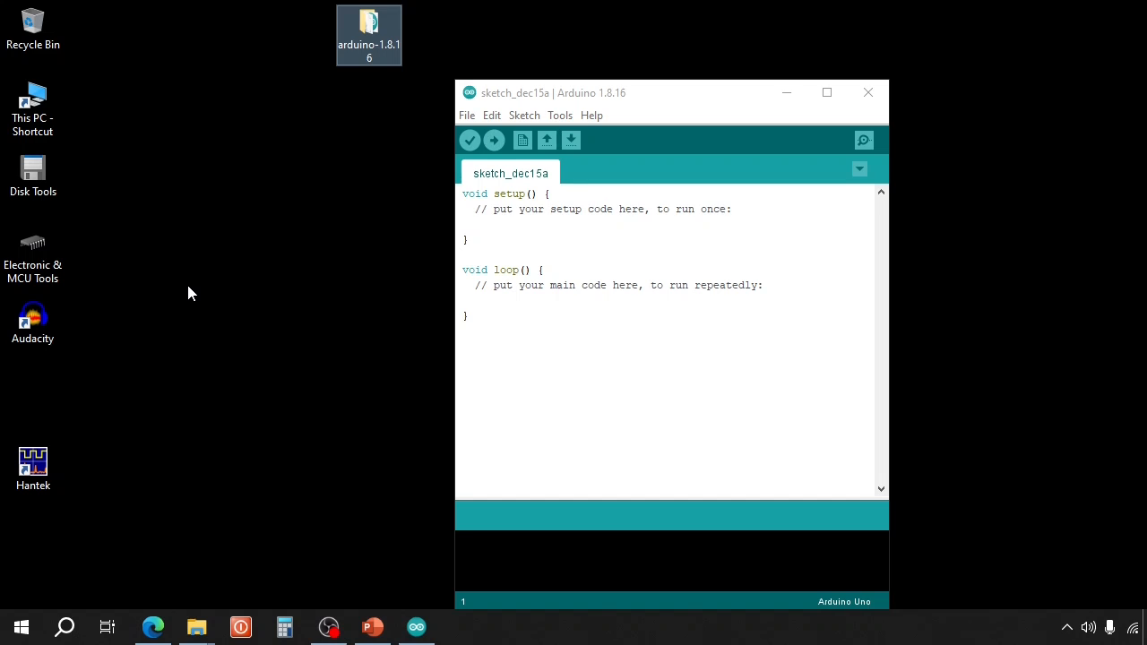
{"action": "mouse_move", "coordinate": [337, 210]}
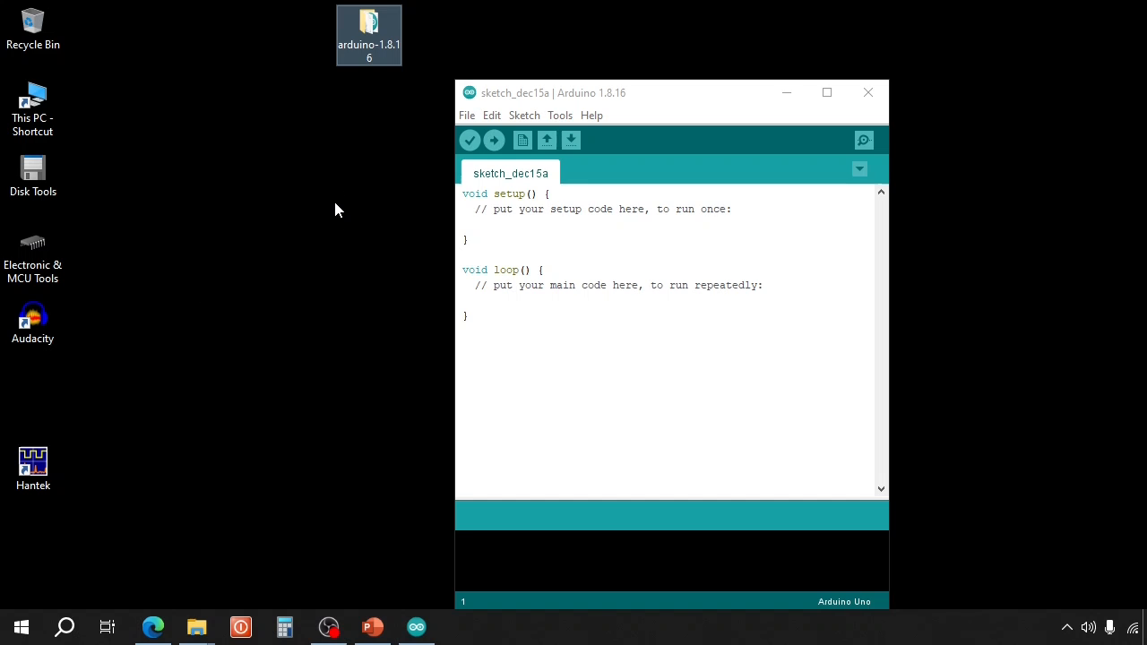
{"action": "mouse_move", "coordinate": [321, 204]}
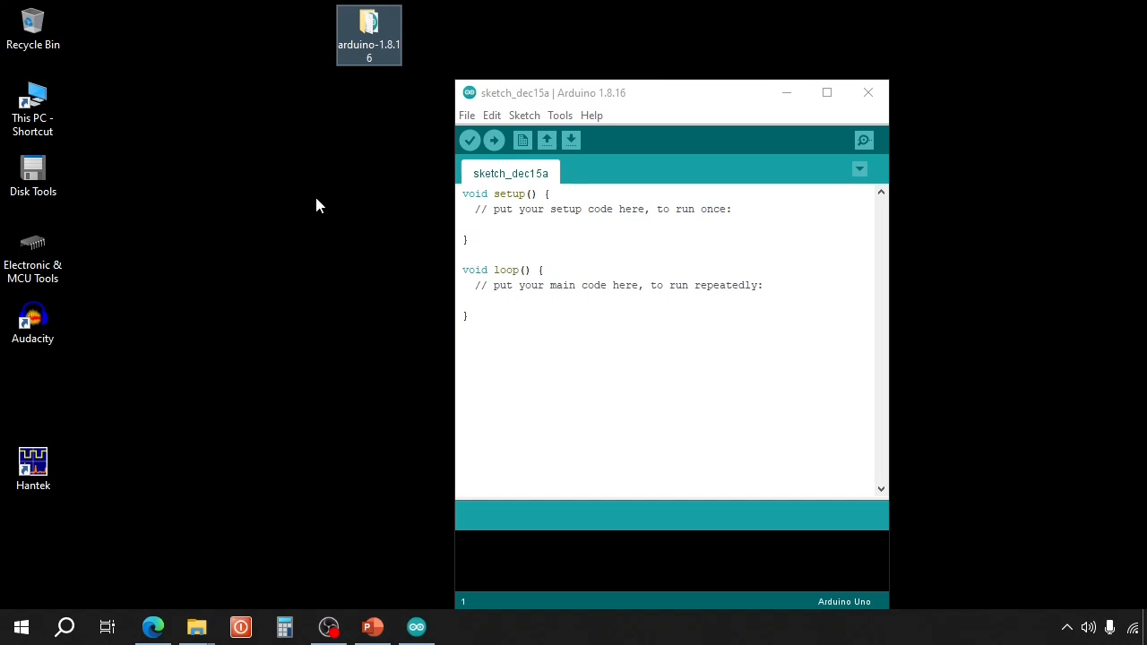